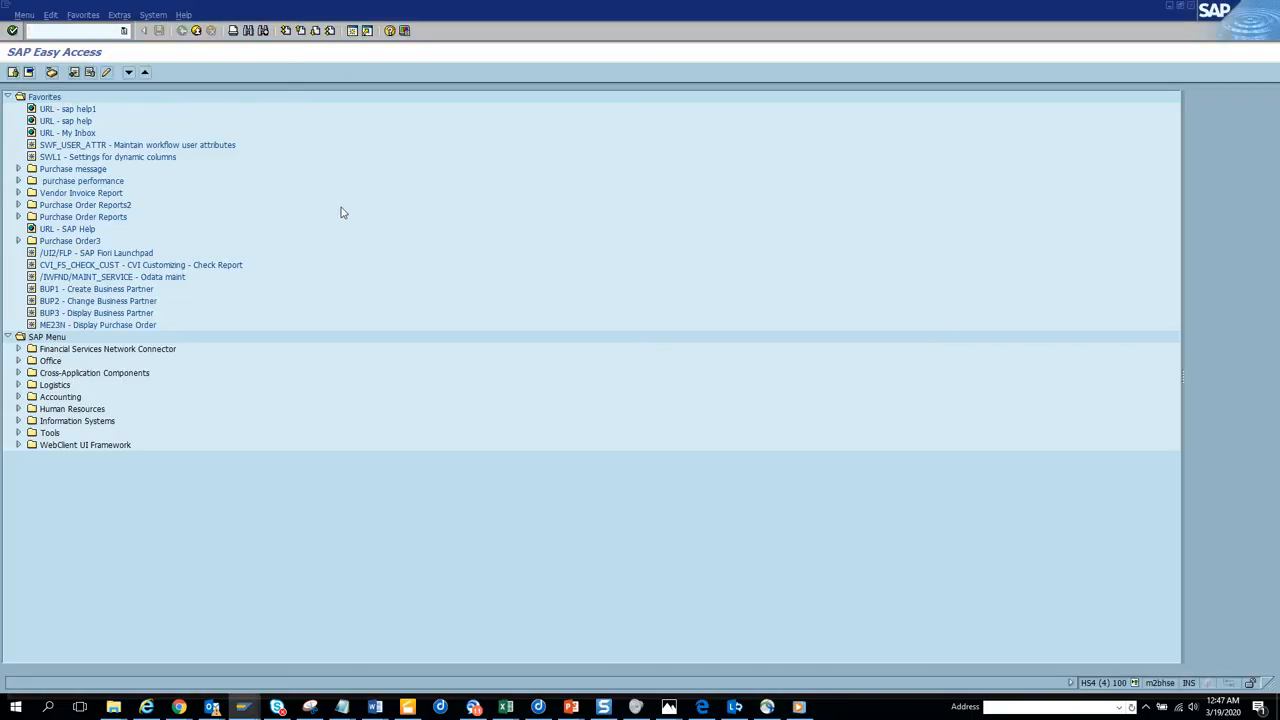
Run transaction MASS and enter object type BUS2014, Purchase Contract
type("ma")
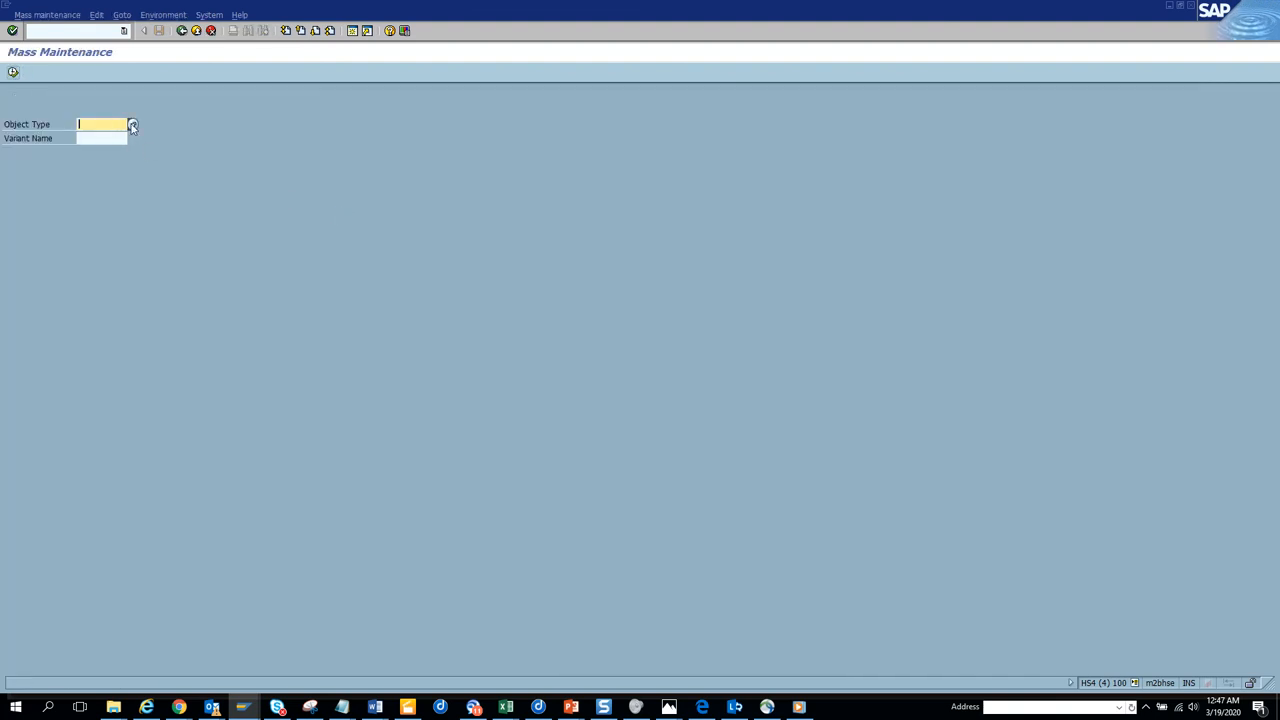
left_click(132, 124)
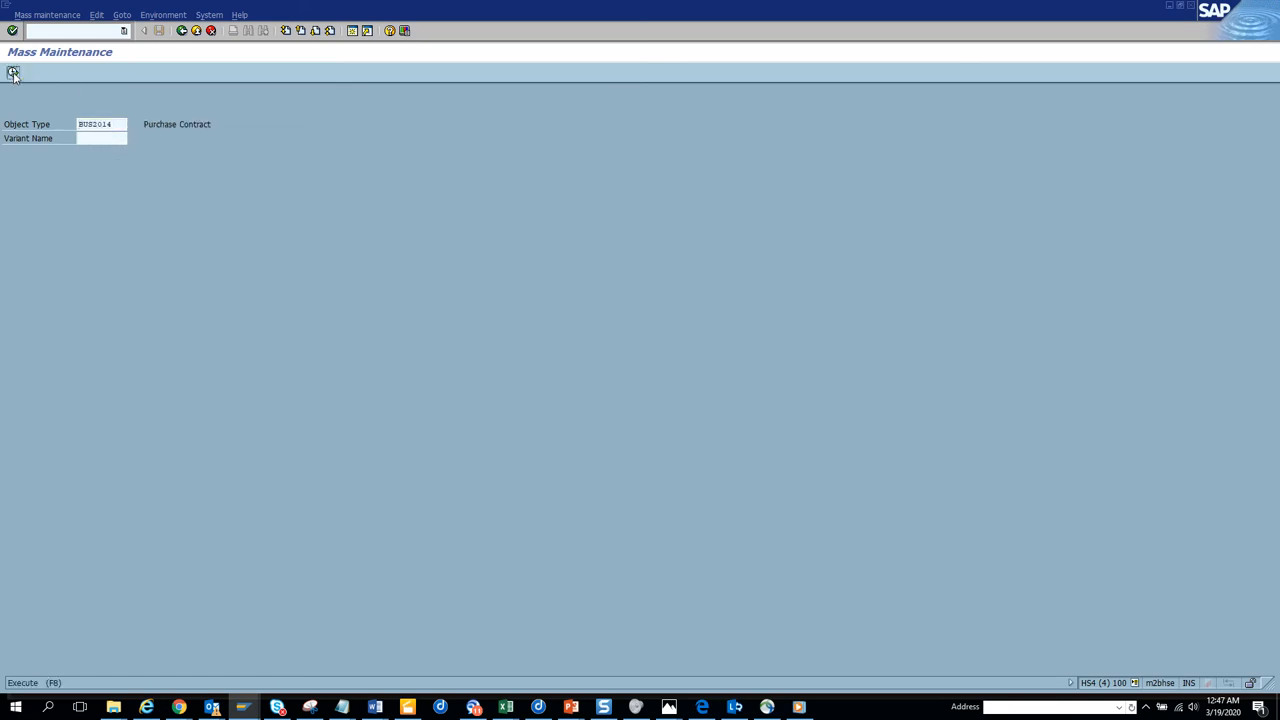
Execute and search the purchase contract field list for the Short Text field
left_click(12, 76)
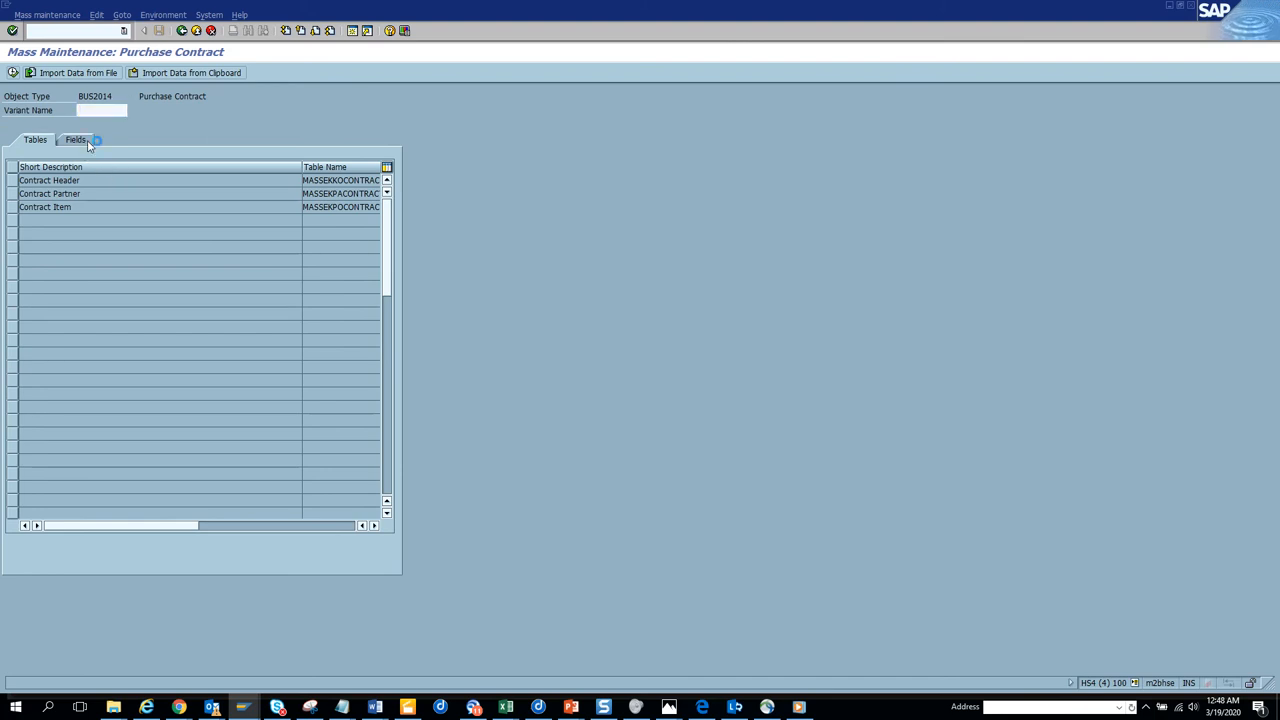
left_click(76, 140)
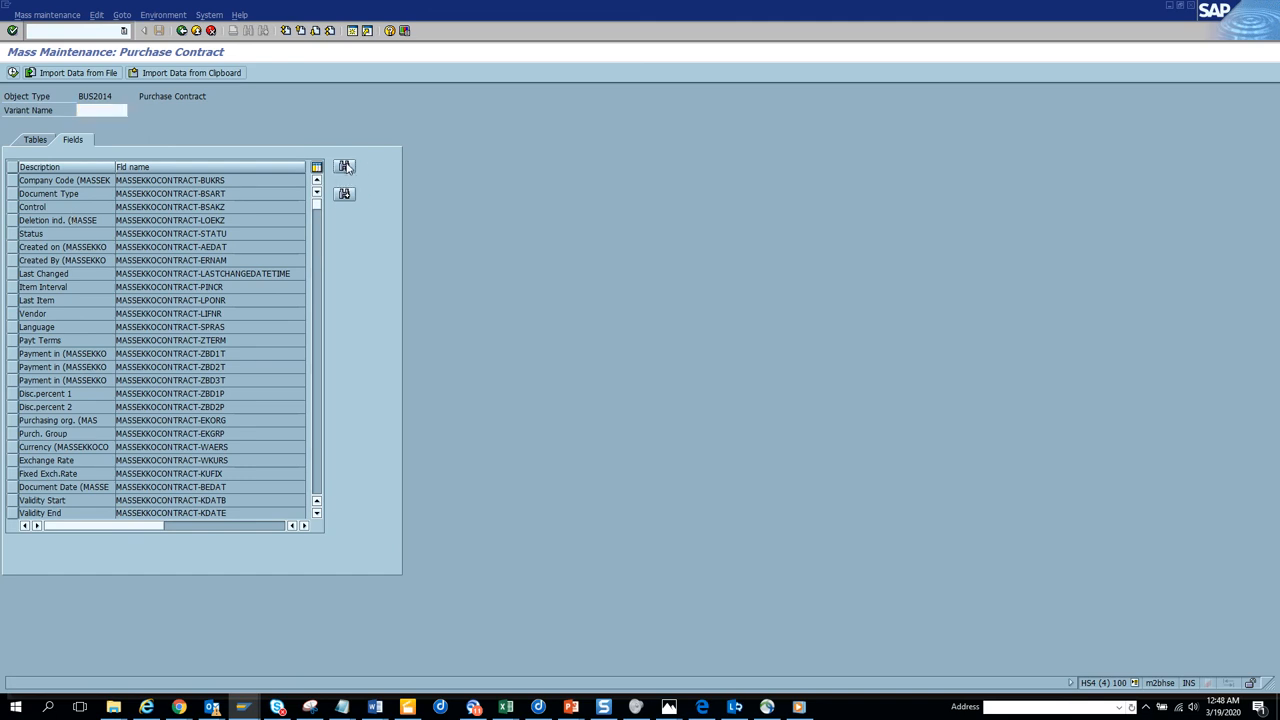
left_click(344, 166)
type("txz01")
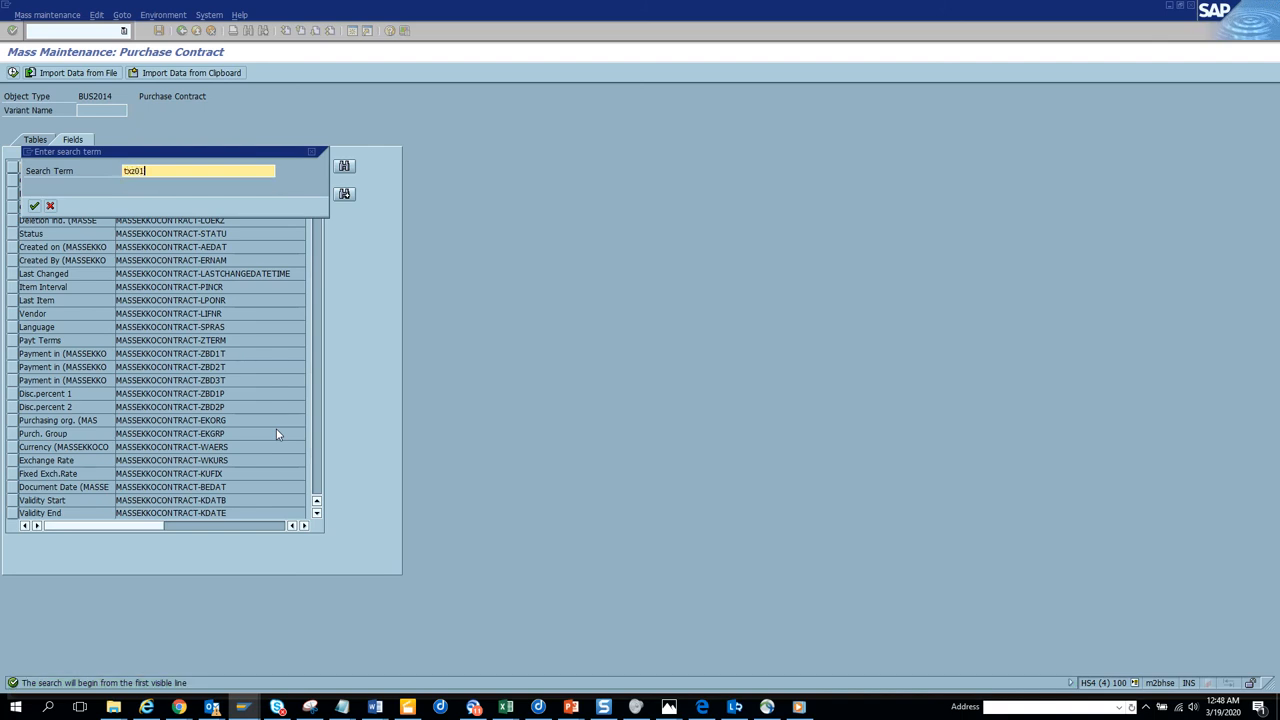
left_click(34, 206)
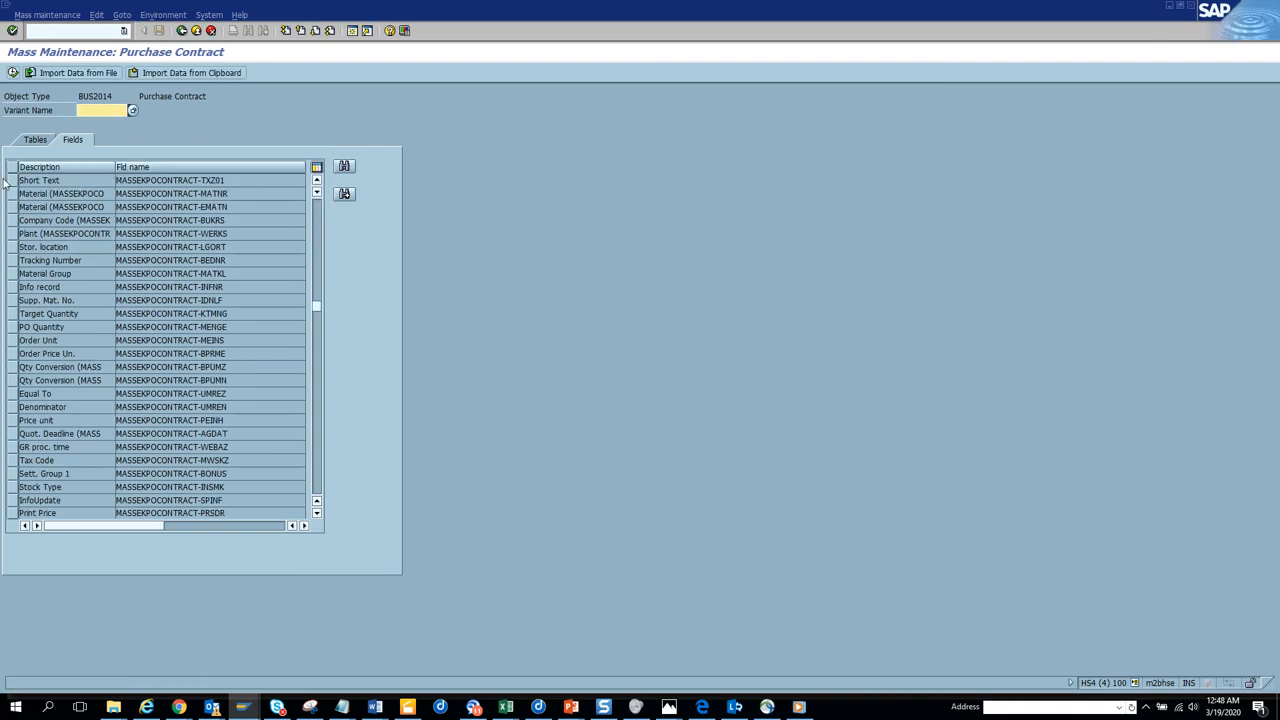
Select Short Text for mass change and view the items' current texts in the EKPO browser
left_click(40, 180)
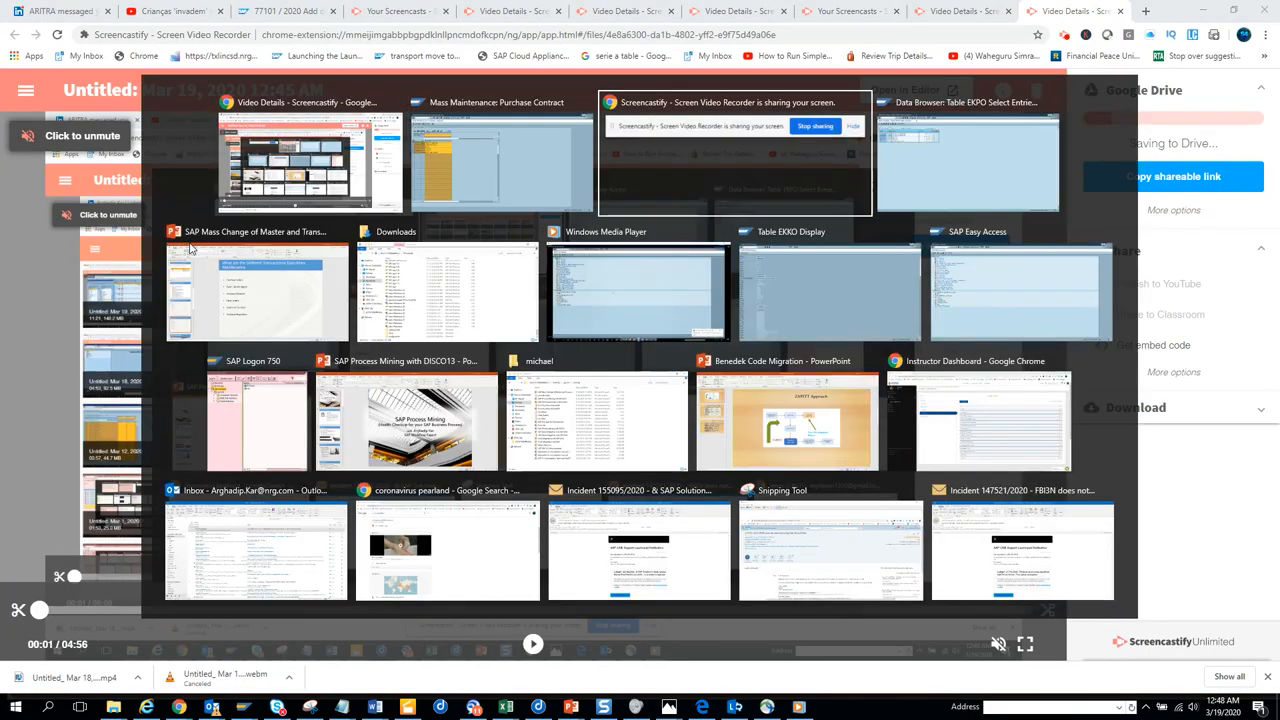
left_click(966, 160)
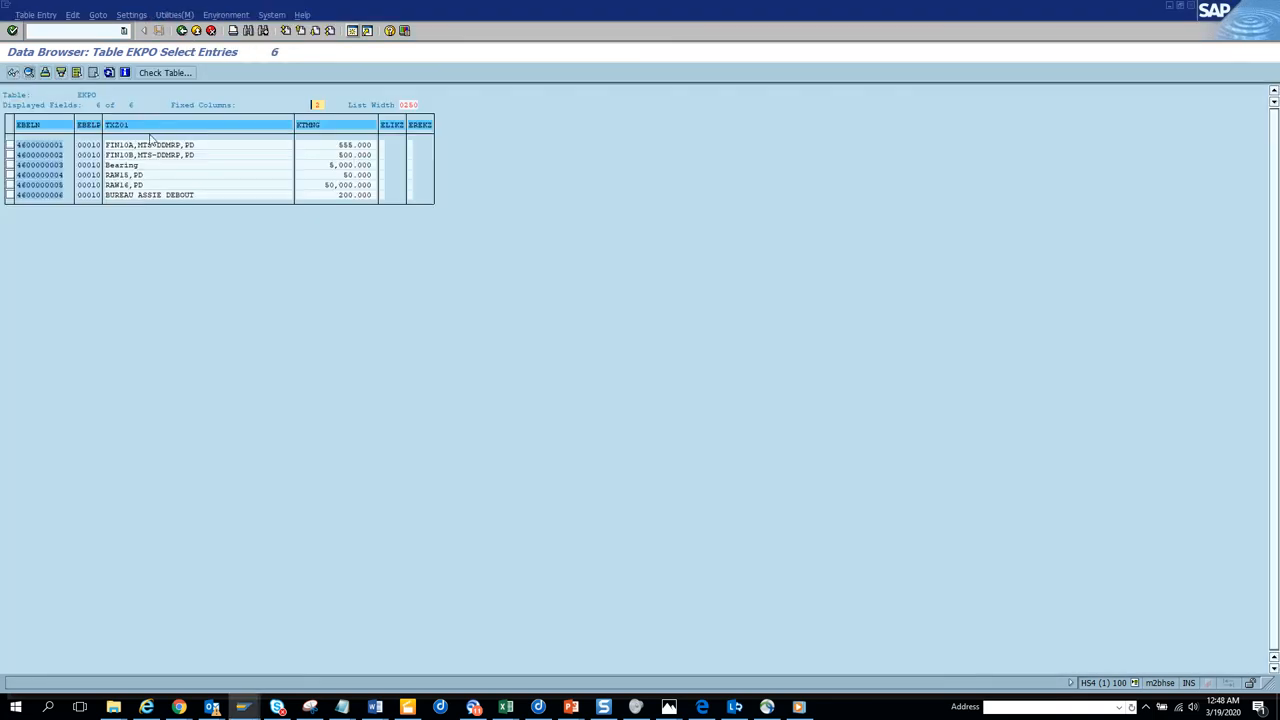
mouse_move(178, 196)
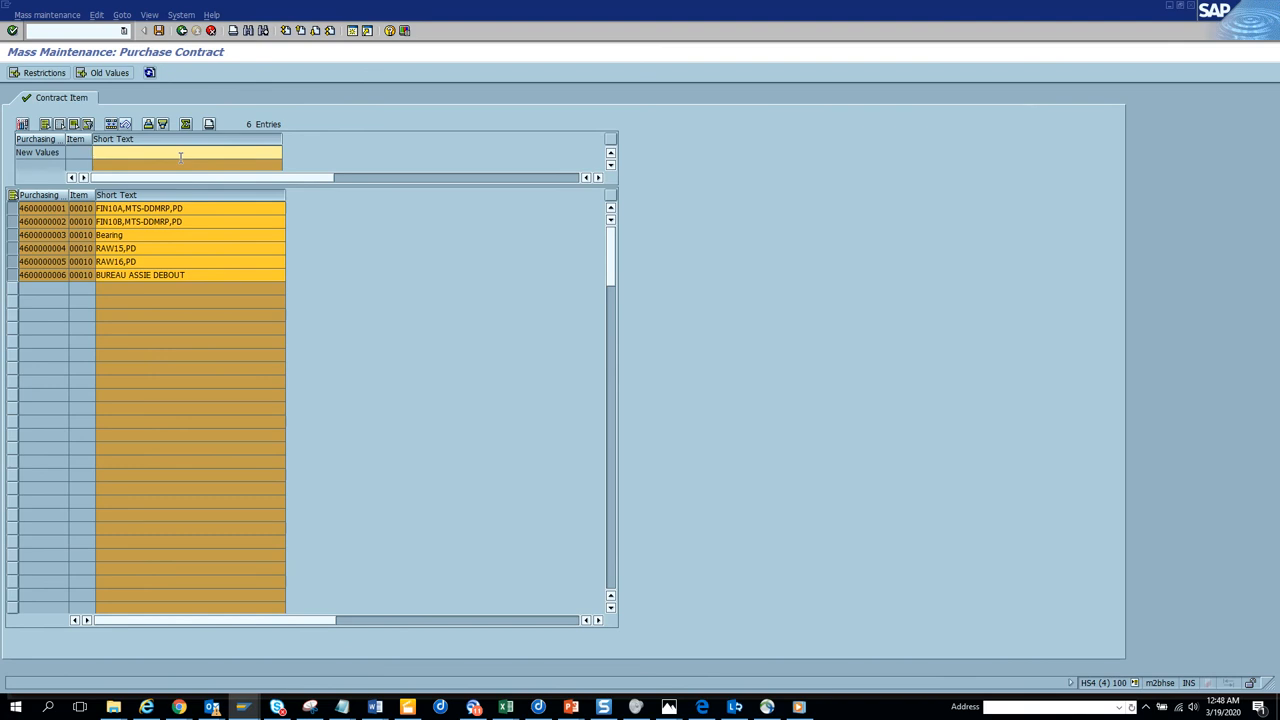
Enter 'test contract' as the new short text and save the mass change to the contracts
type("test d")
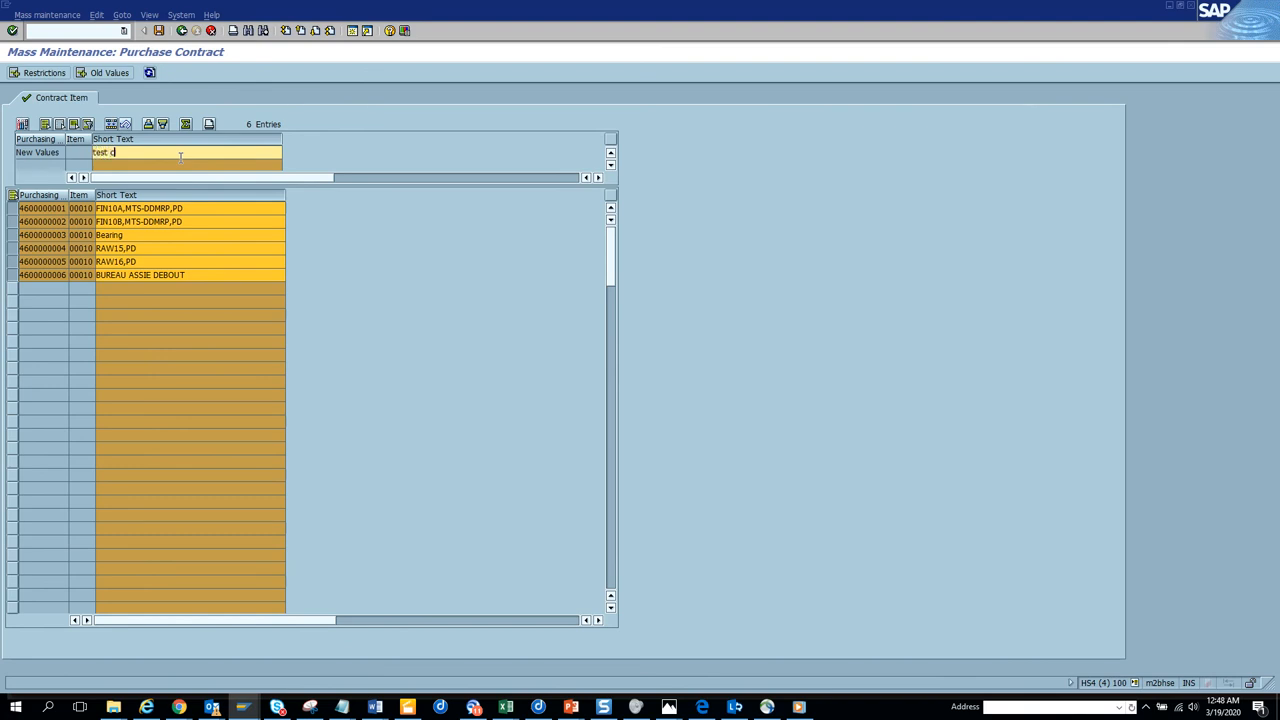
type("ontract")
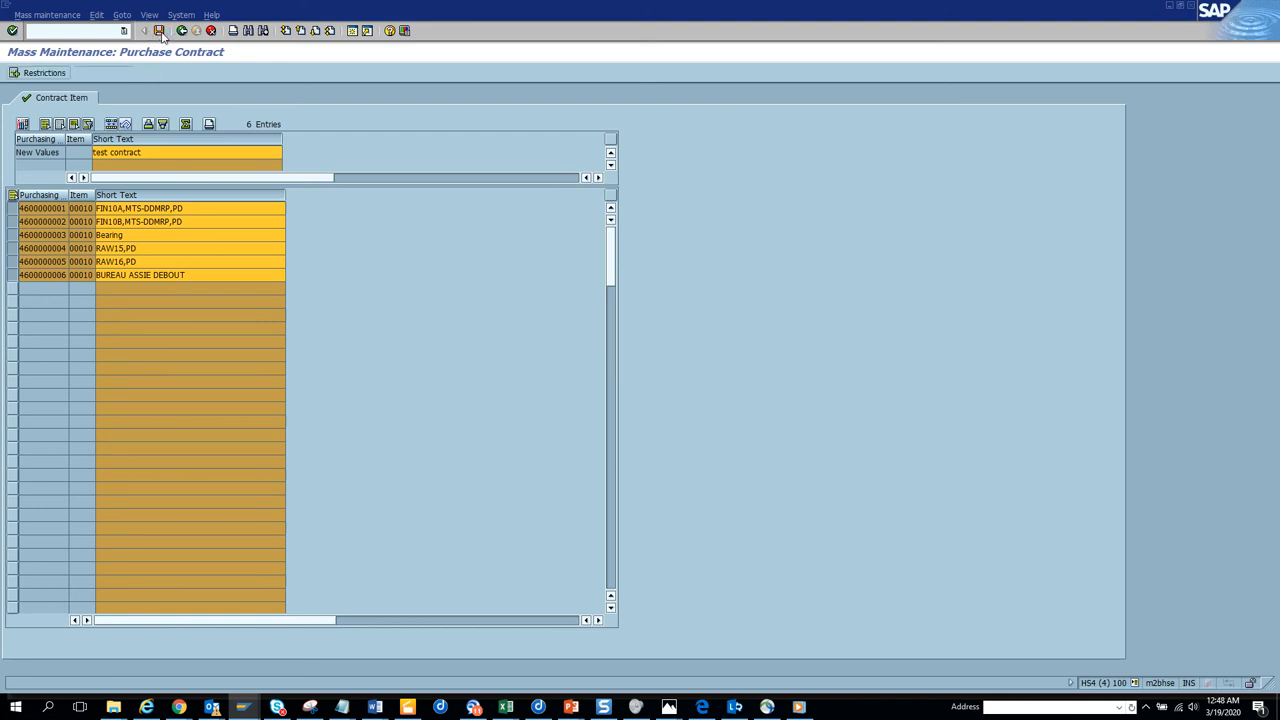
left_click(160, 30)
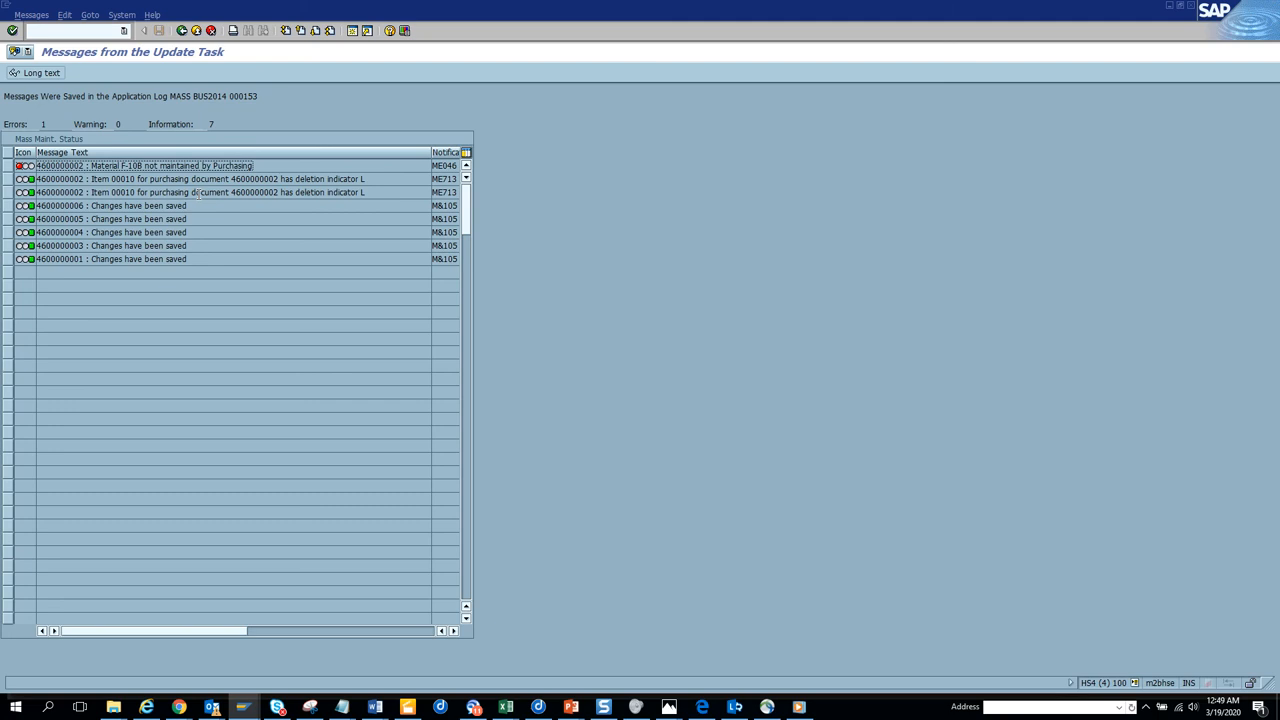
mouse_move(184, 48)
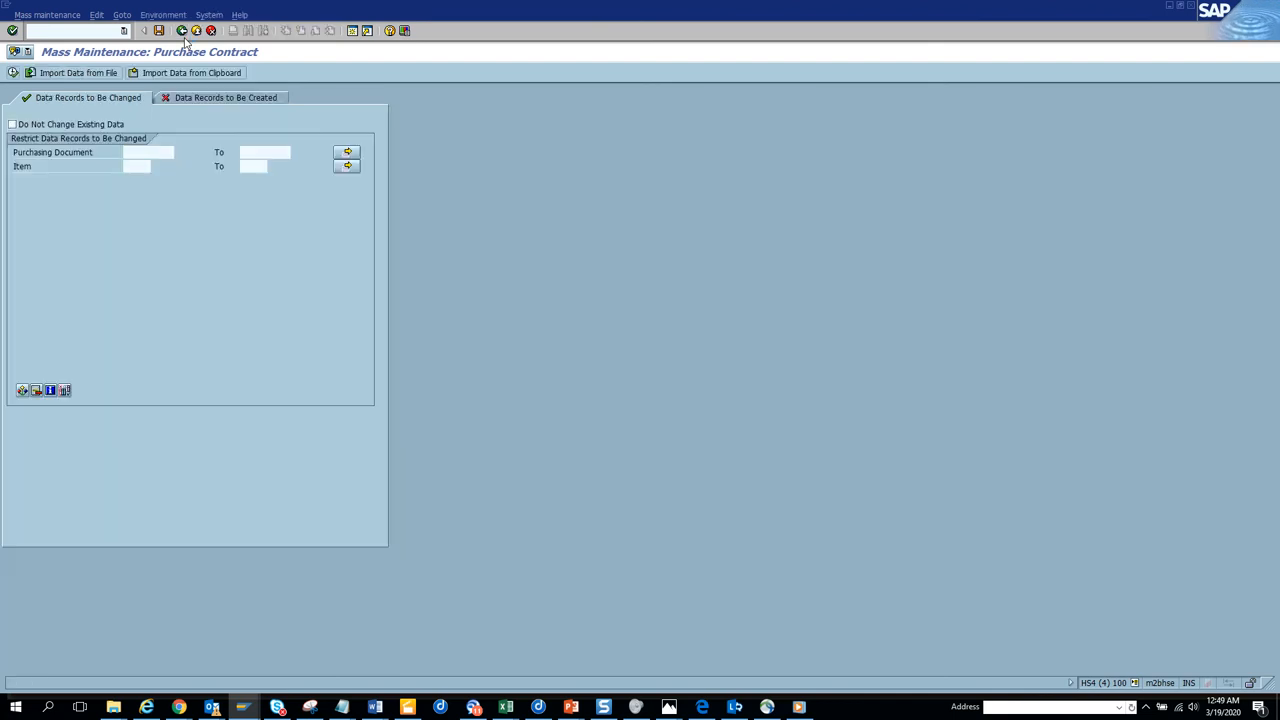
Return to field selection, choose Material Group and load the contract items for editing
left_click(160, 30)
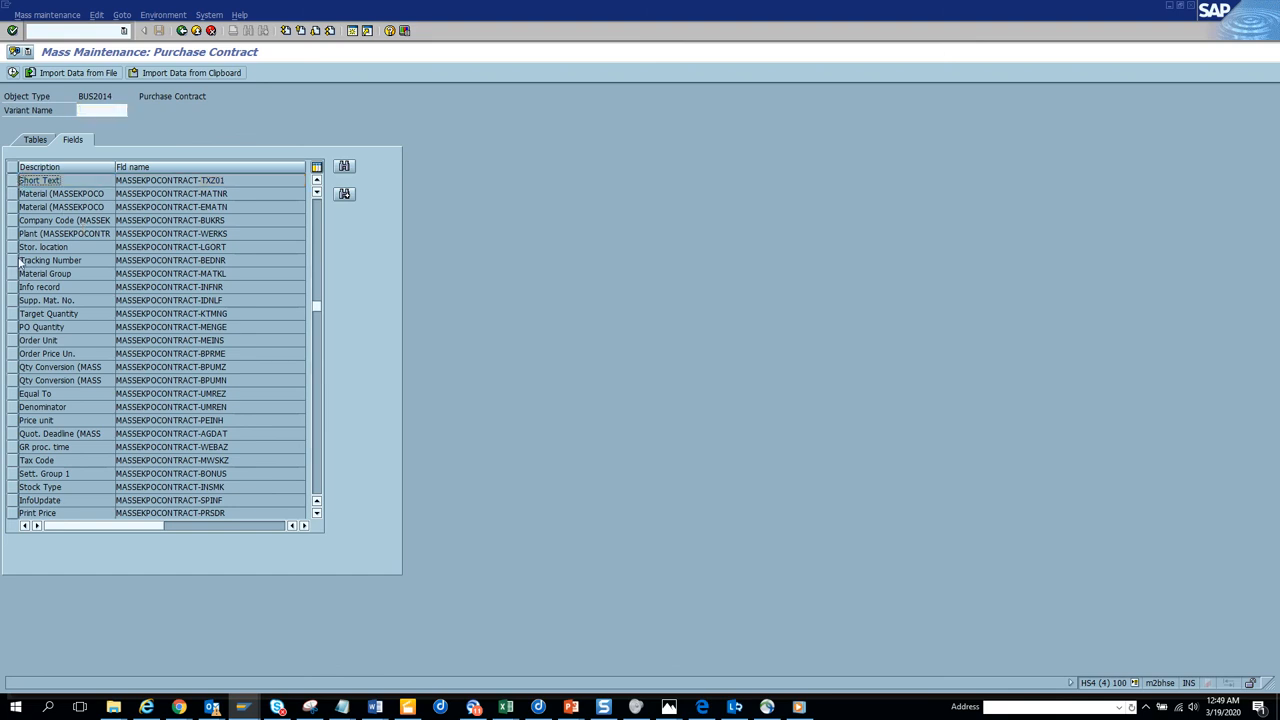
left_click(46, 272)
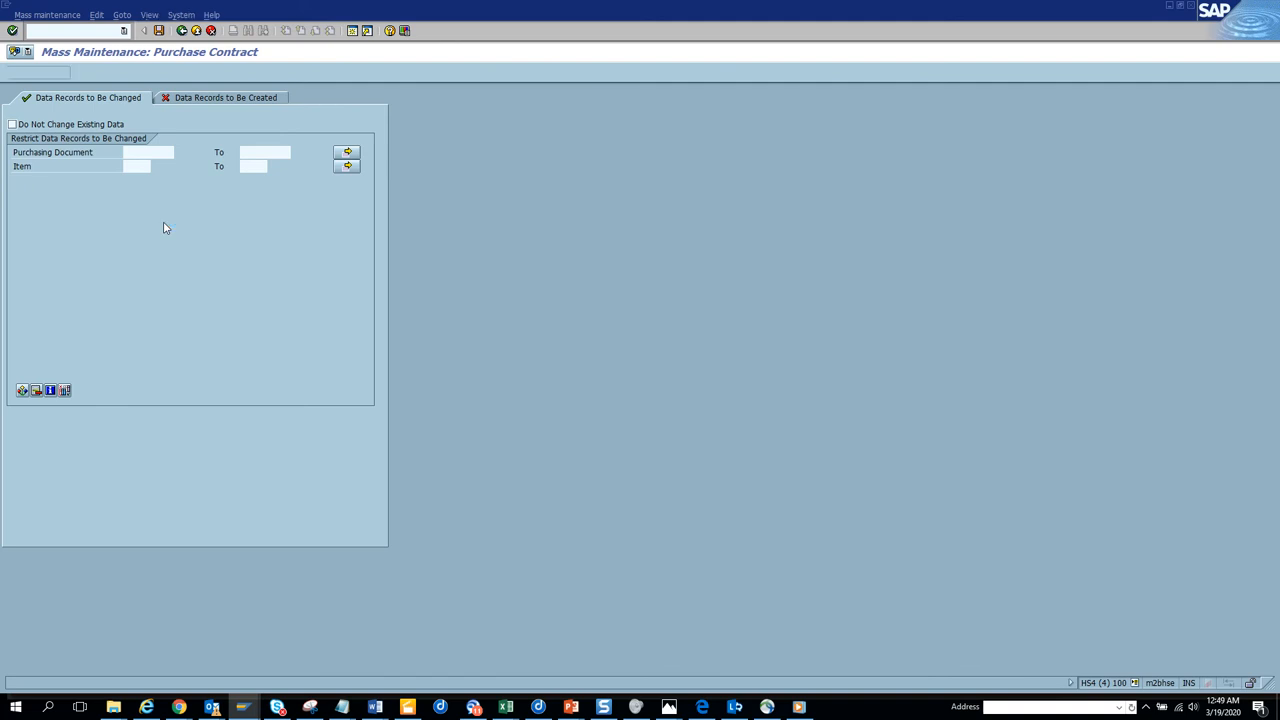
left_click(12, 30)
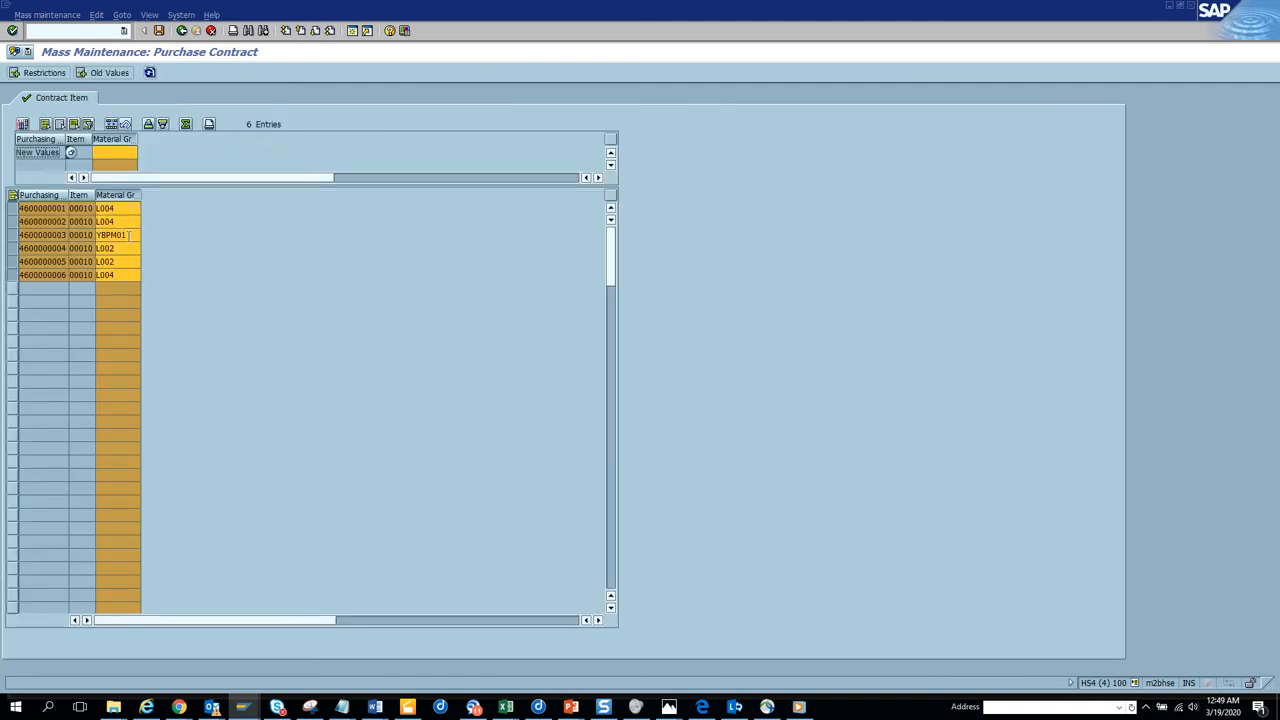
left_click(112, 234)
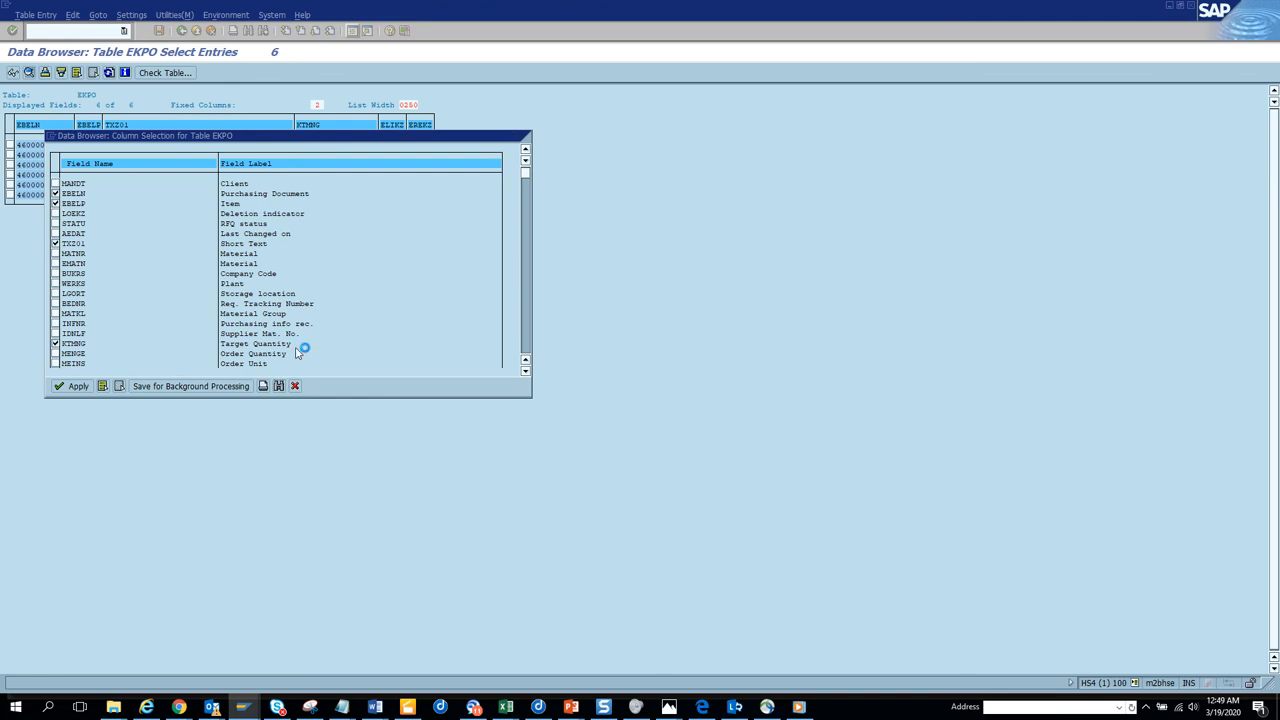
Find MATKL via 'mate' and add Material Group to the chosen EKPO columns
type("material")
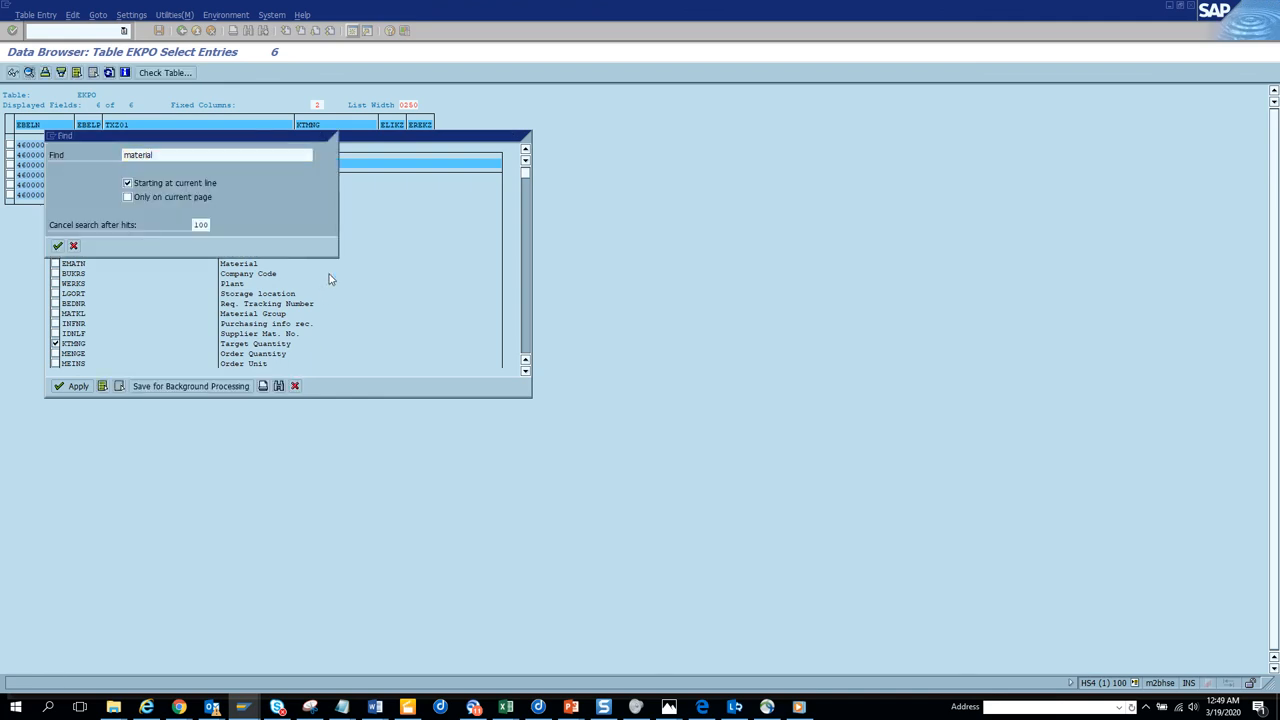
left_click(56, 246)
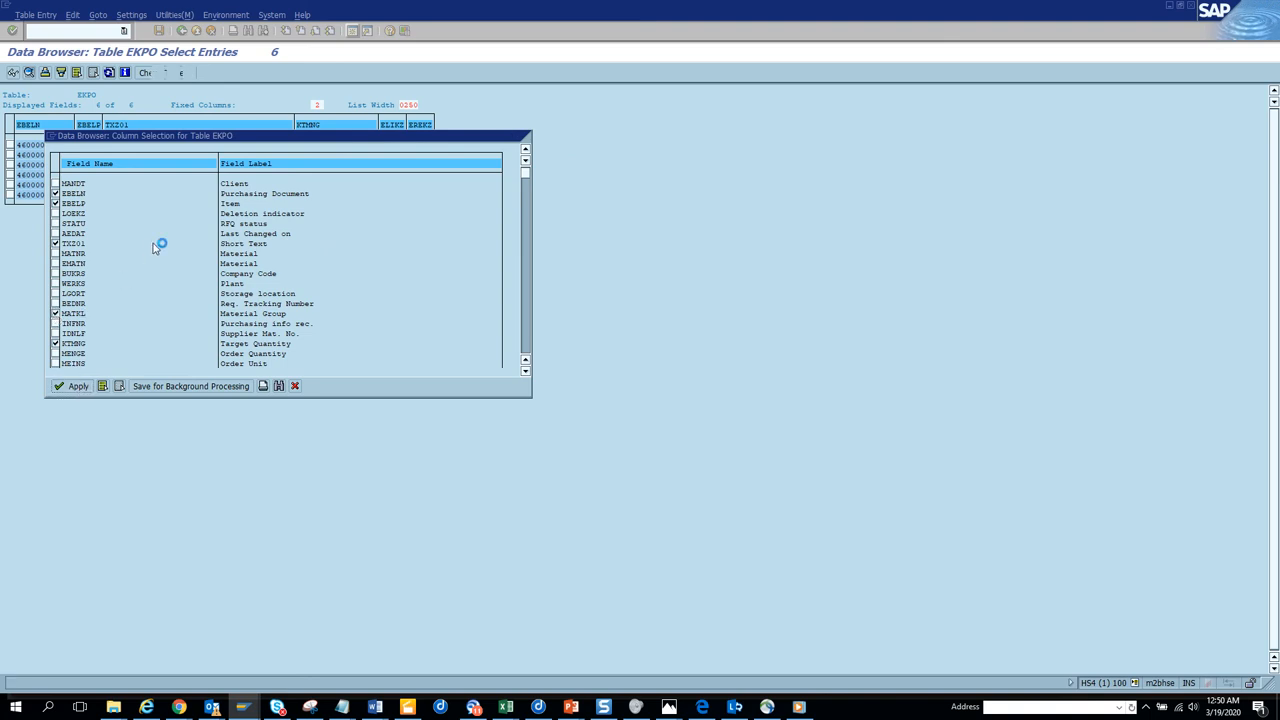
left_click(72, 386)
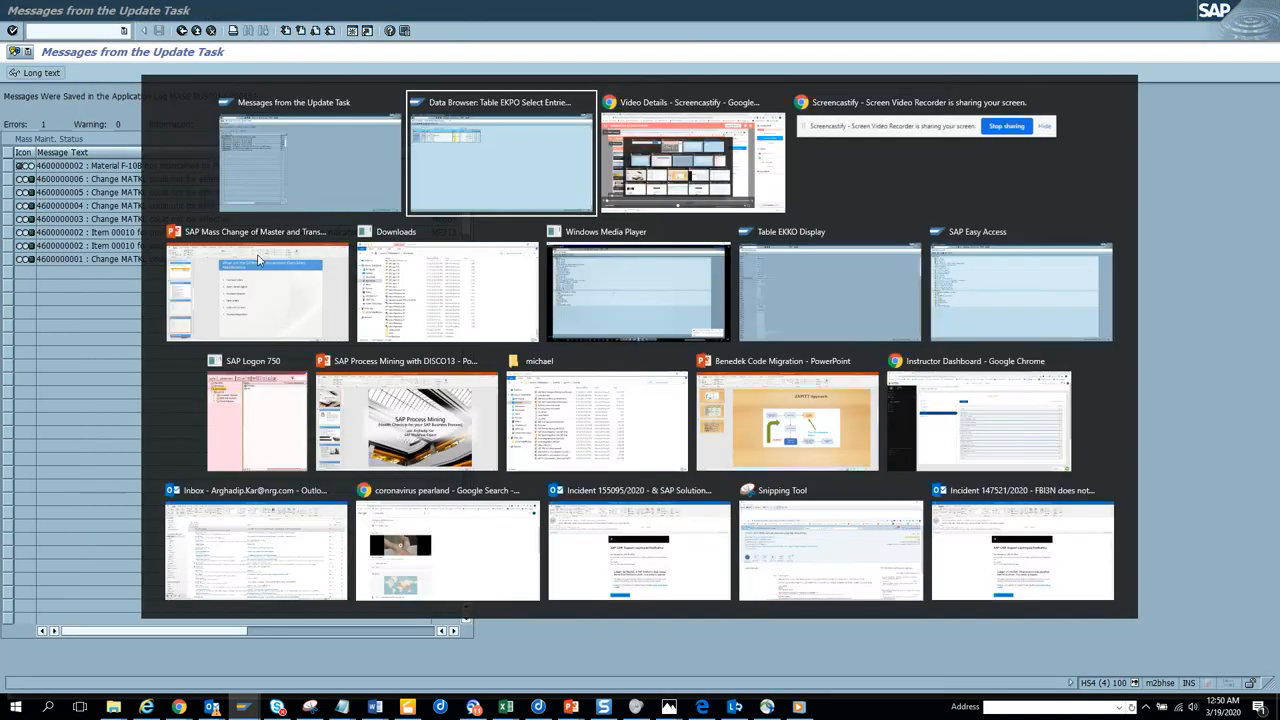
Switch to the EKPO browser to check the items show 'test contract' with material groups
left_click(500, 156)
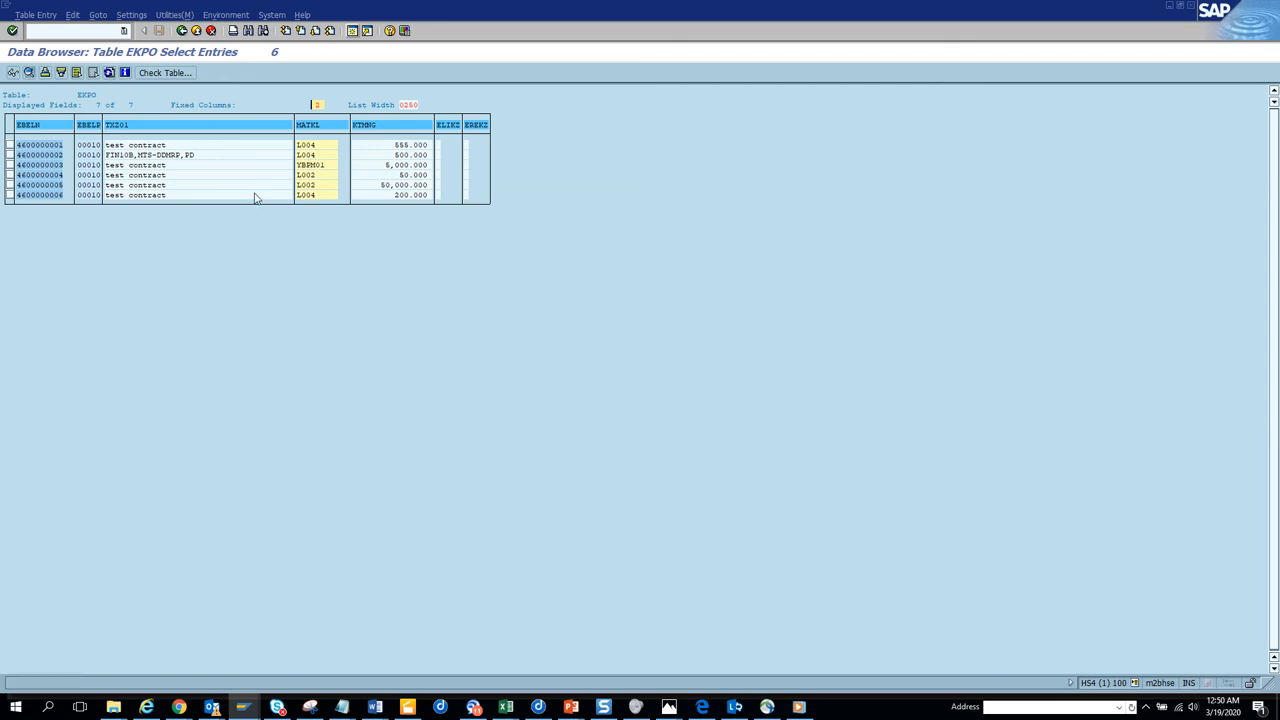
mouse_move(278, 172)
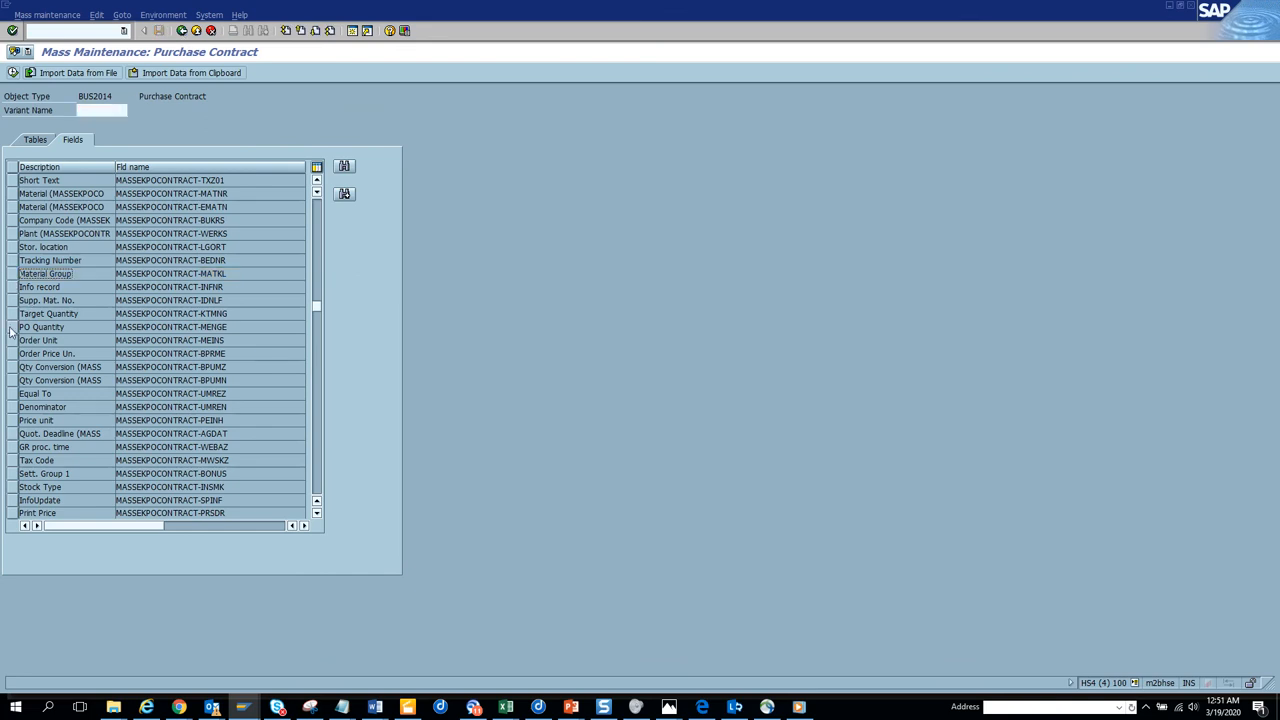
Select the Order Quantity field to load the six items' quantities for maintenance
left_click(10, 328)
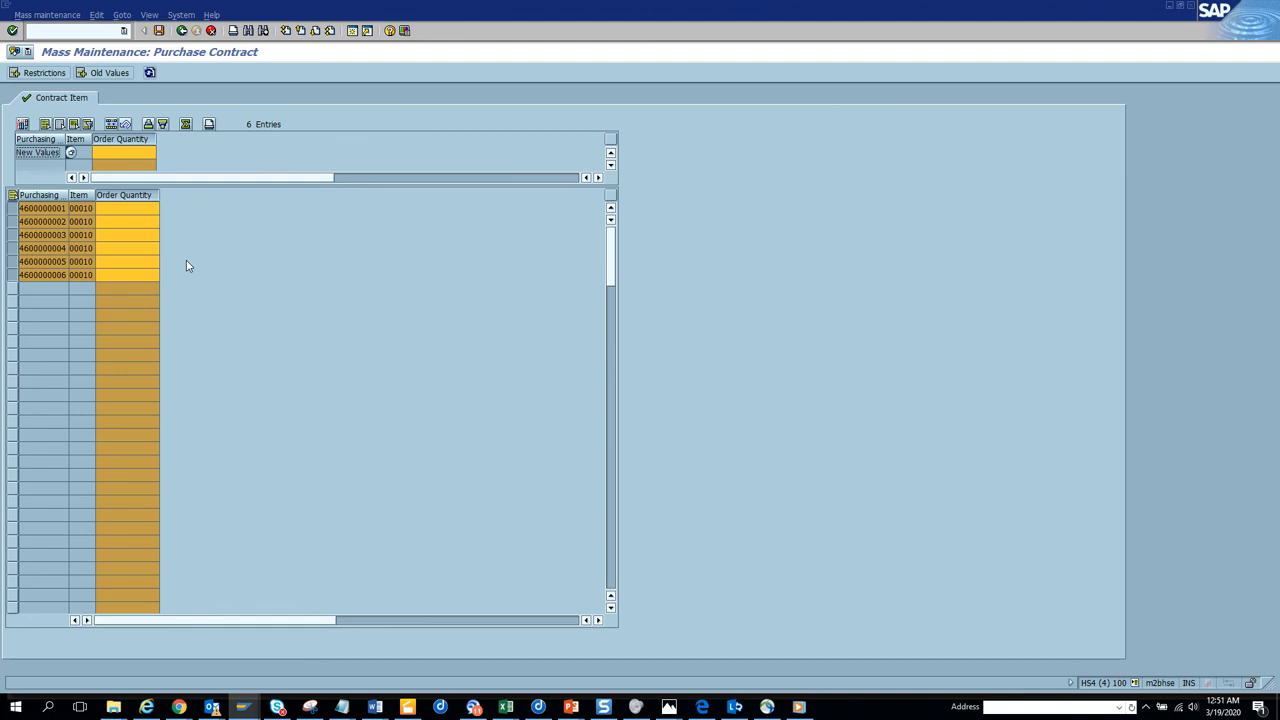
mouse_move(184, 76)
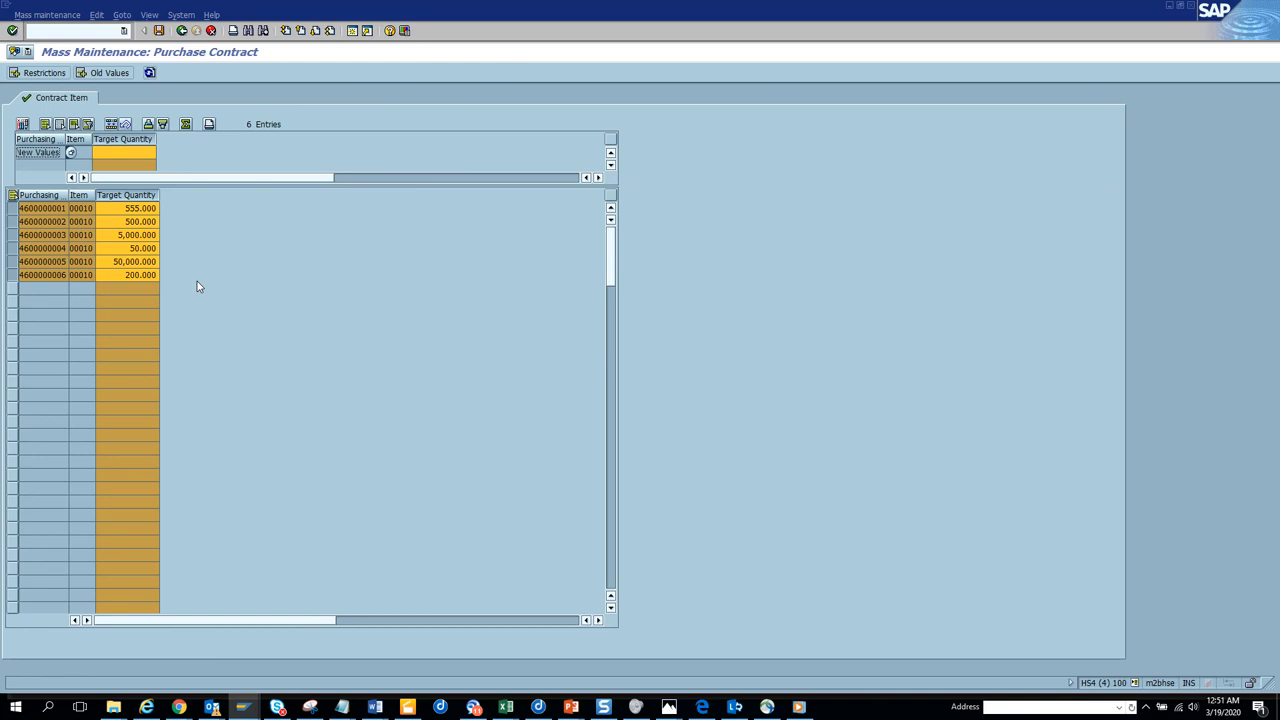
Enter 100000000 as the new Target Quantity value for the contract items
type("100000000")
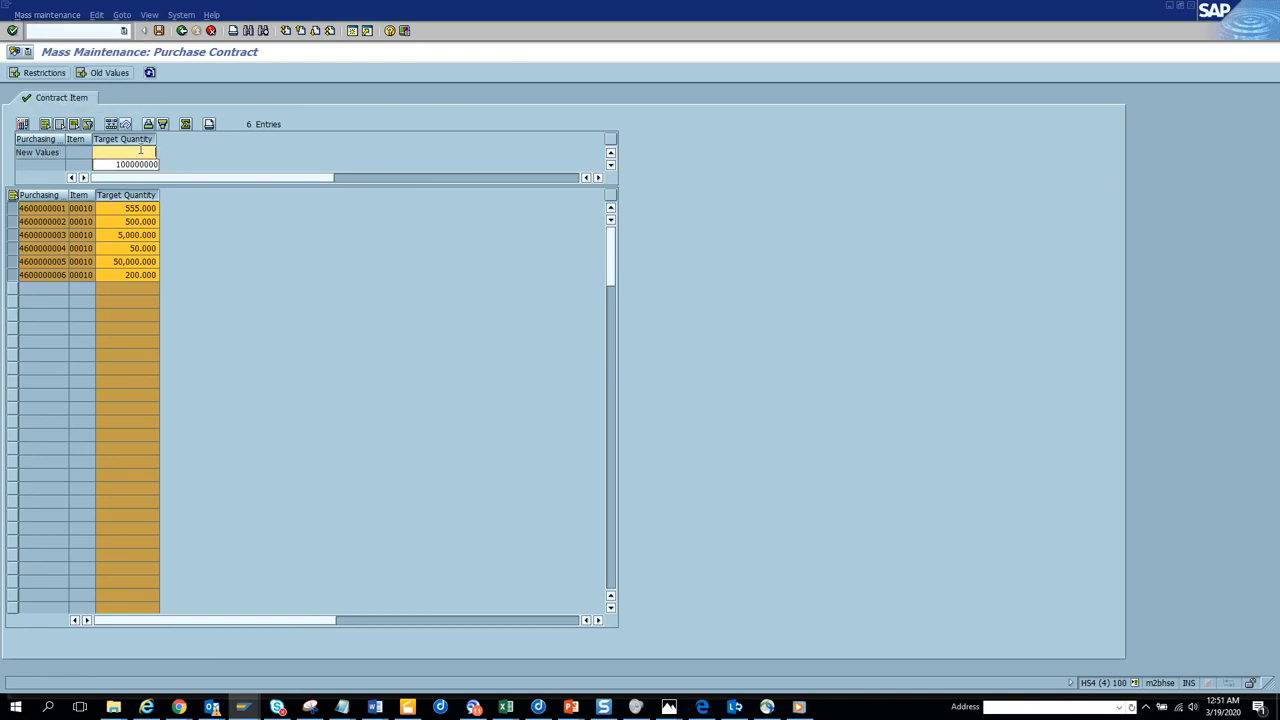